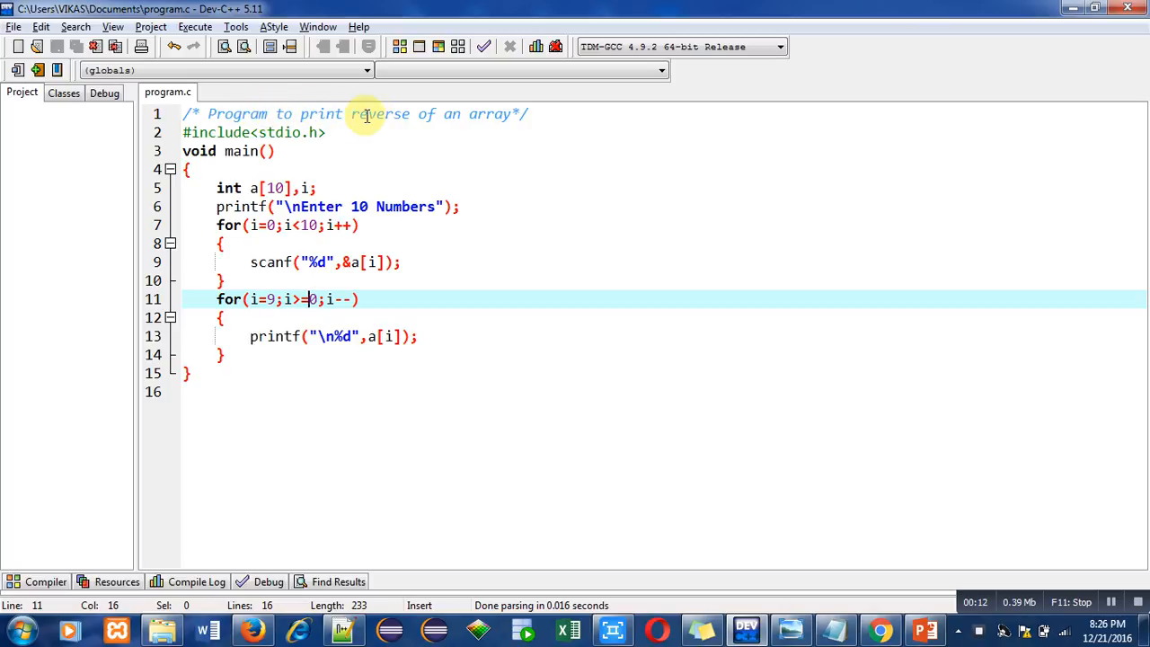
pyautogui.moveTo(449, 114)
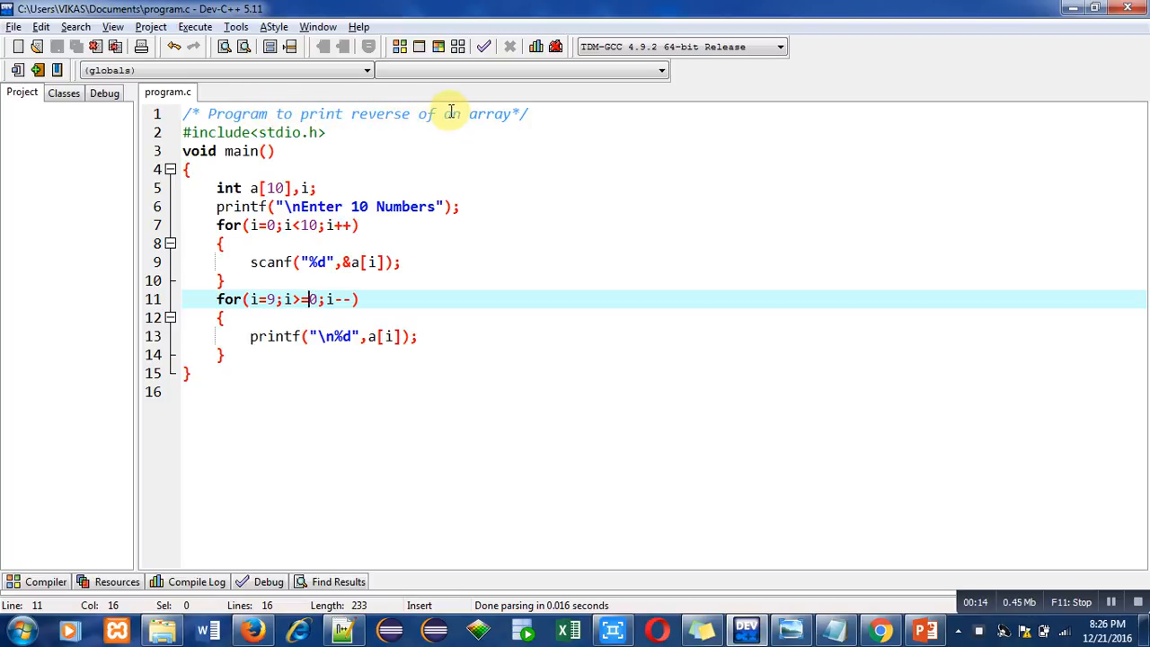
pyautogui.moveTo(324, 132)
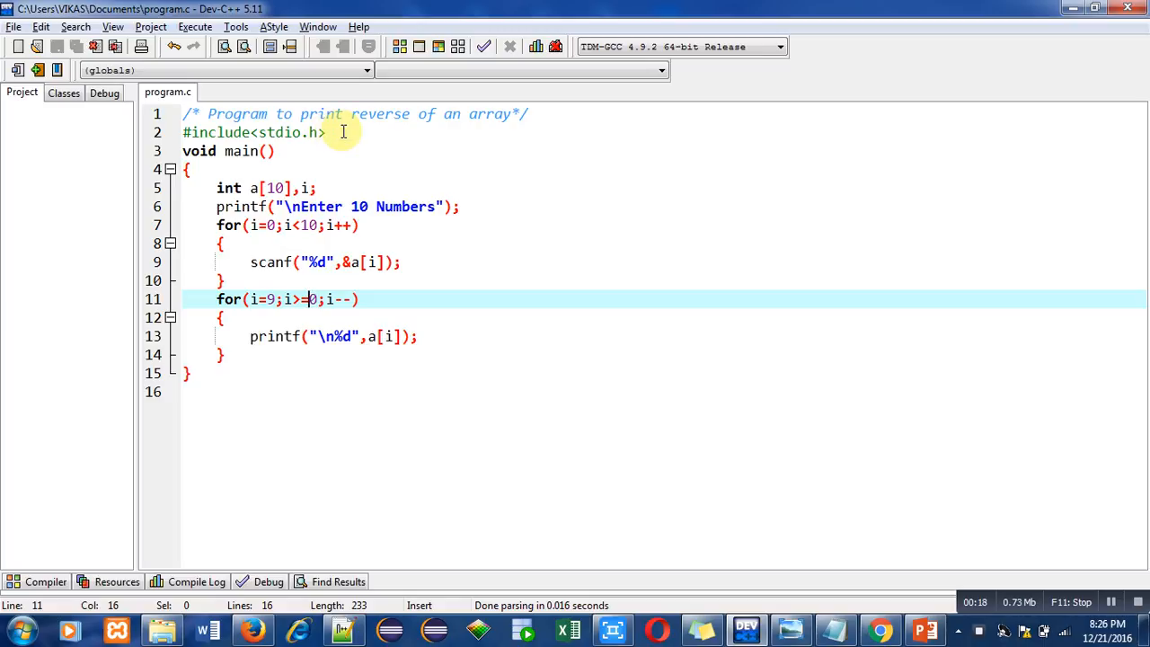
pyautogui.moveTo(214, 151)
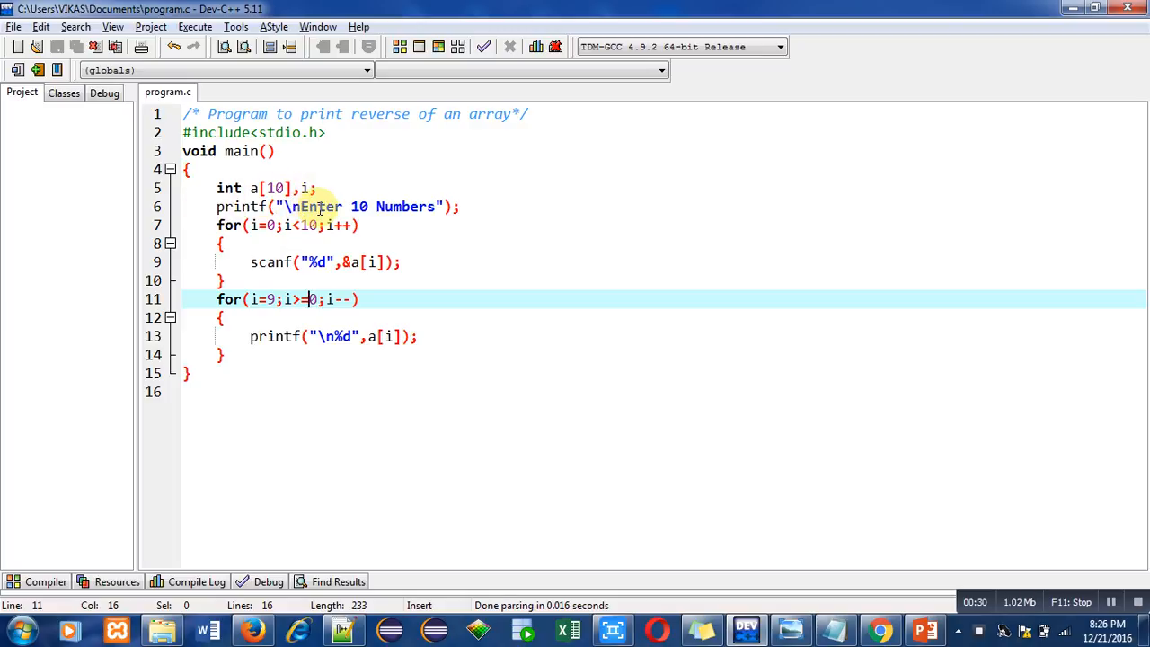
pyautogui.moveTo(423, 206)
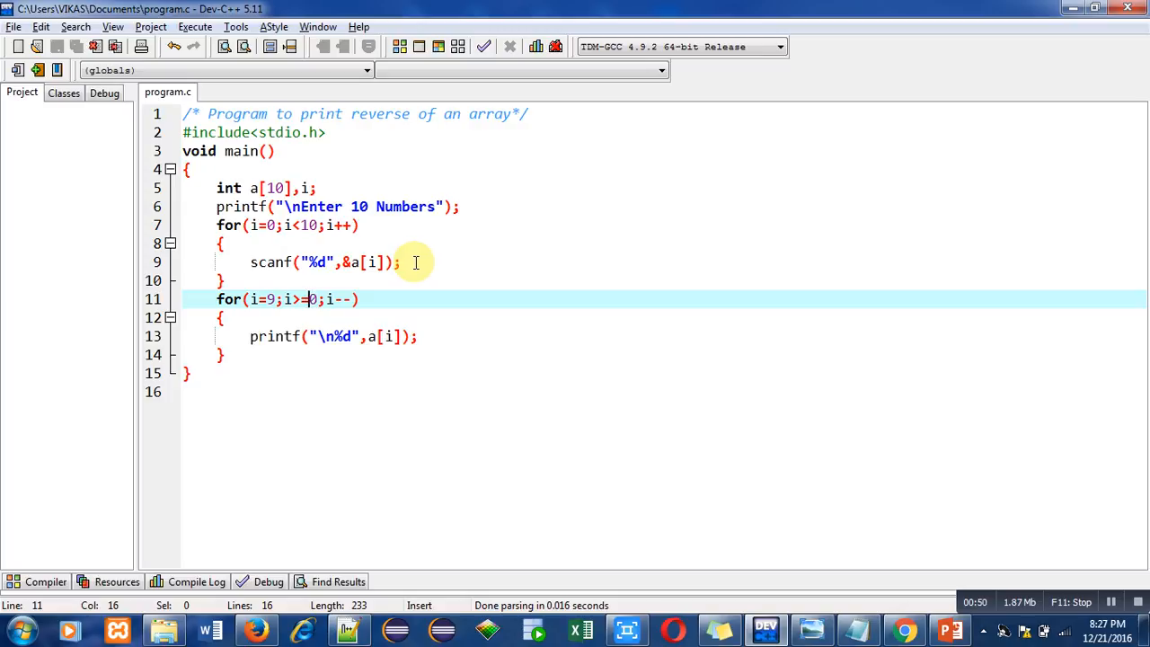
pyautogui.moveTo(398, 267)
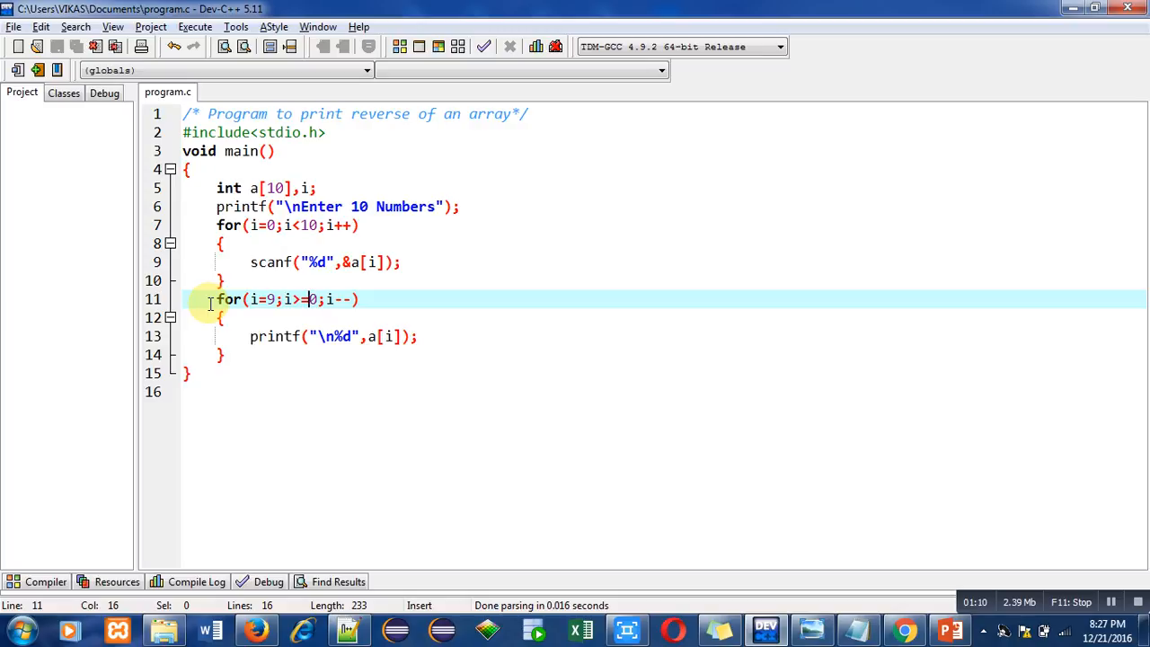
pyautogui.moveTo(259, 299)
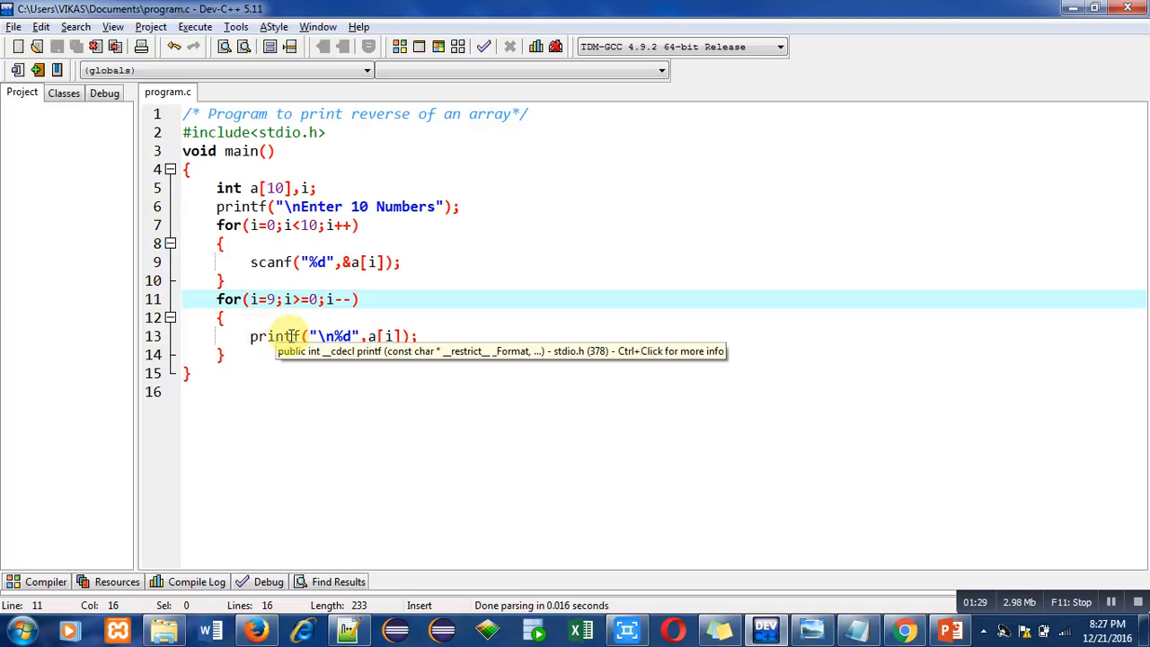
pyautogui.moveTo(393, 351)
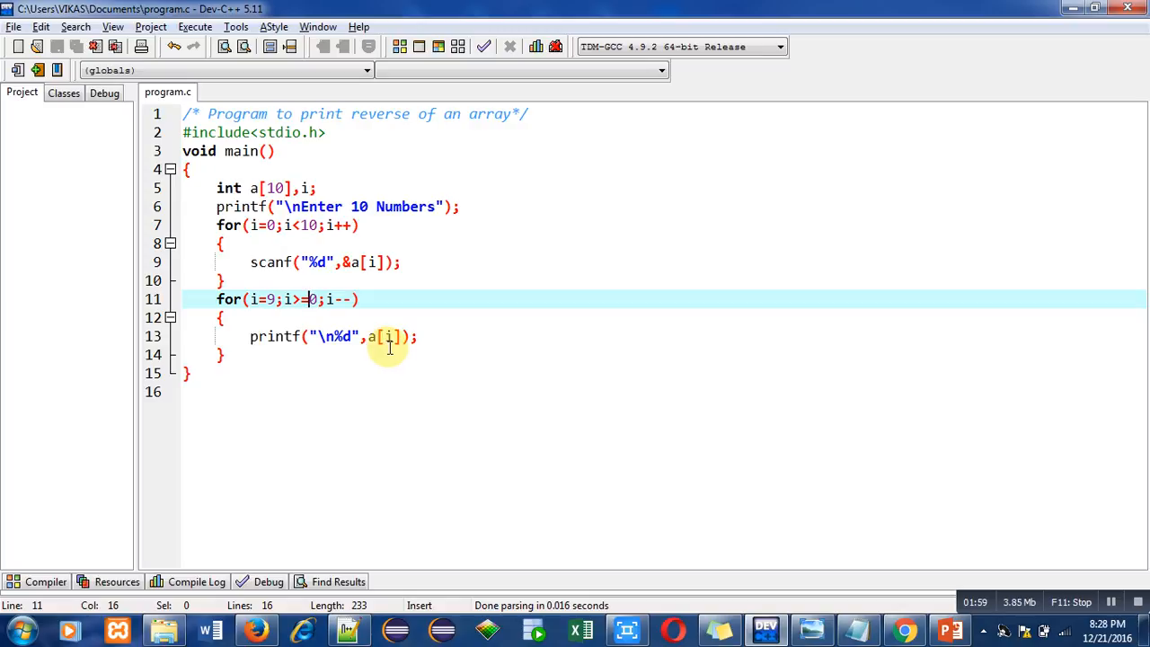
pyautogui.moveTo(408, 353)
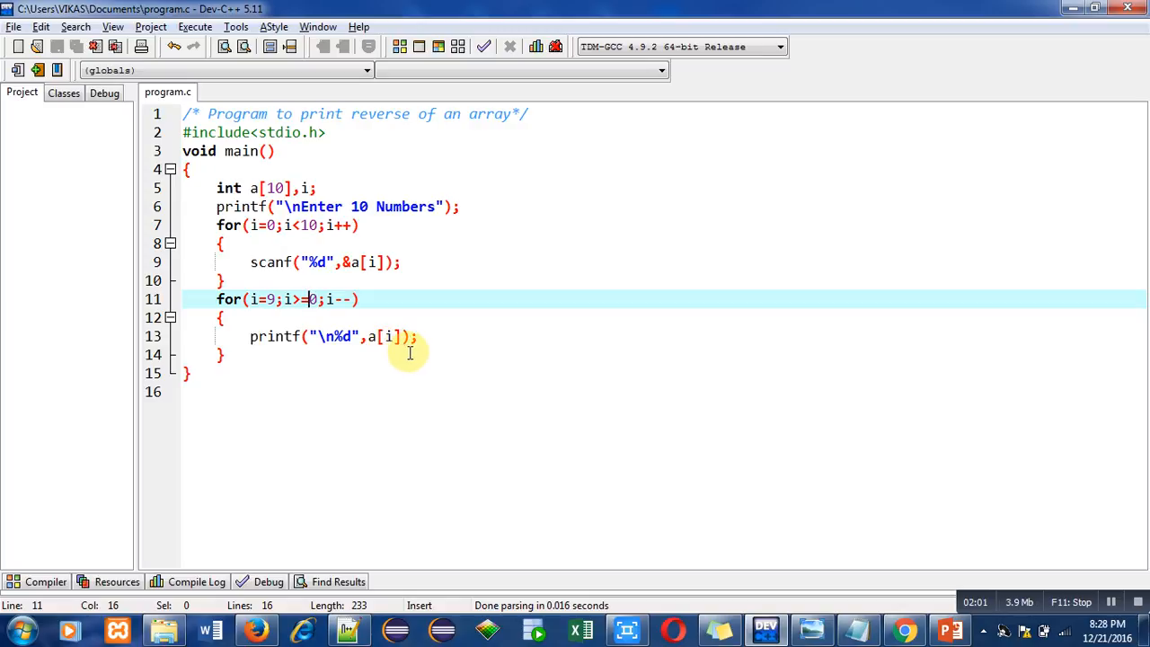
pyautogui.moveTo(337, 299)
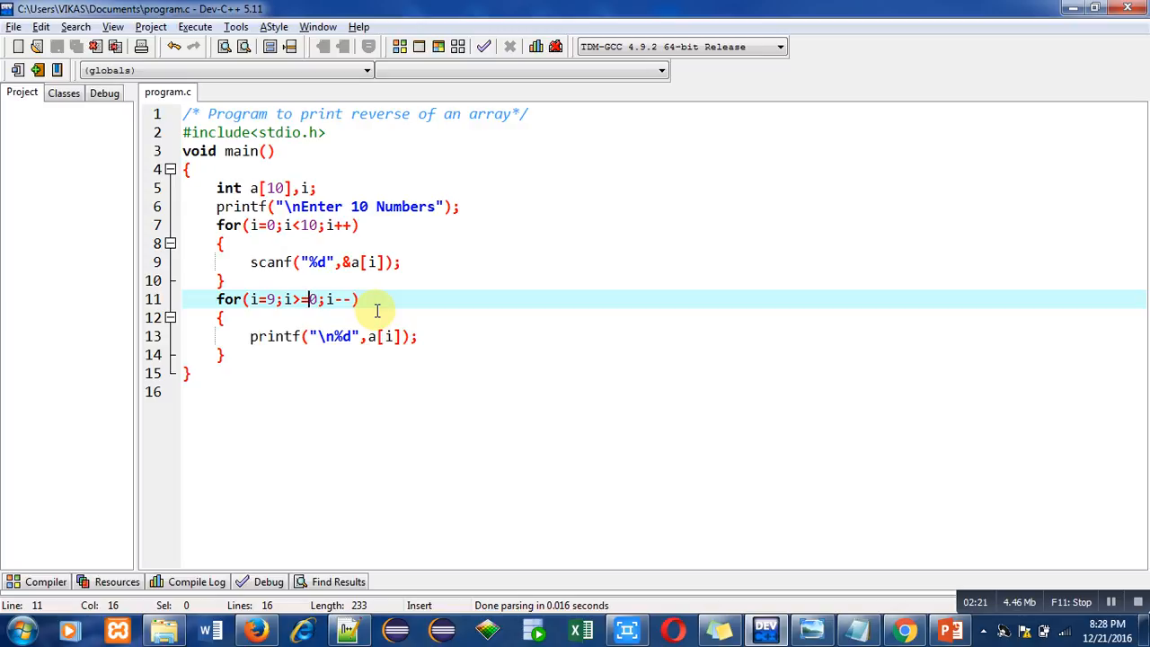
pyautogui.moveTo(254, 402)
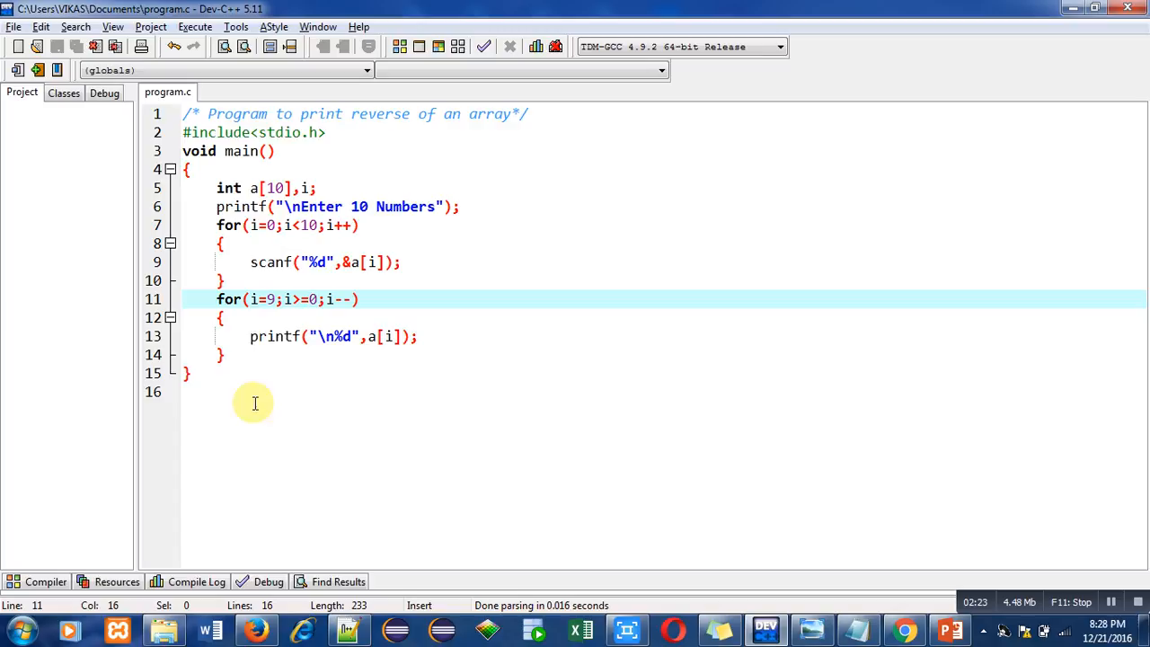
pyautogui.moveTo(195, 26)
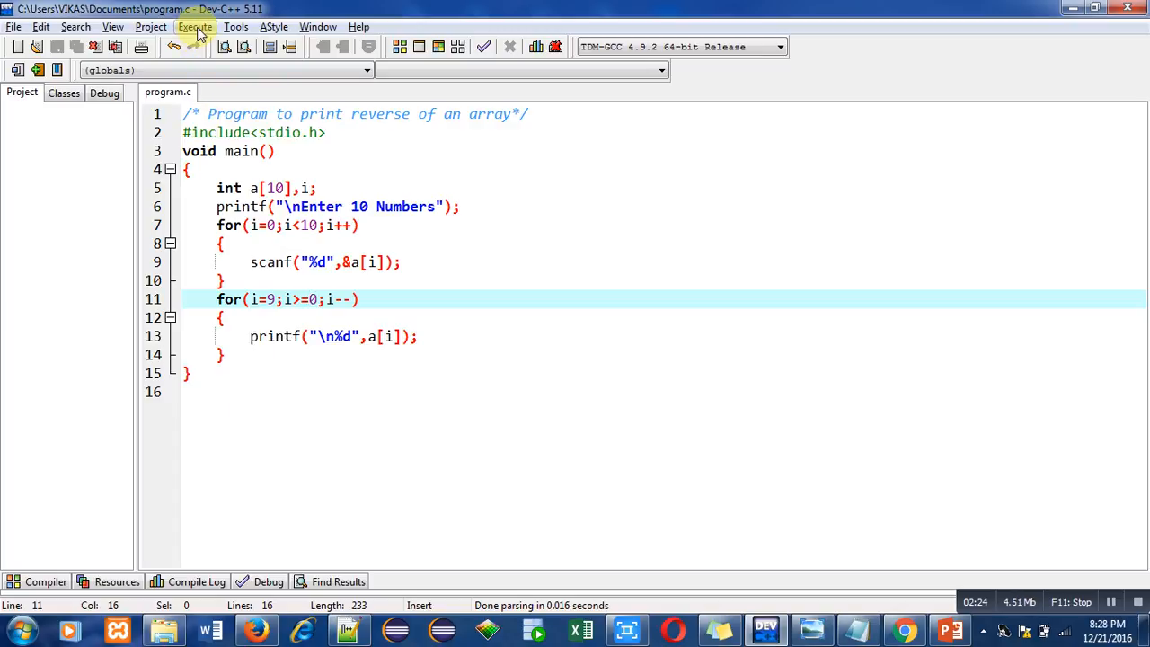
# - Compile the reverse-array program with zero errors and warnings, then run it from Execute
pyautogui.click(194, 26)
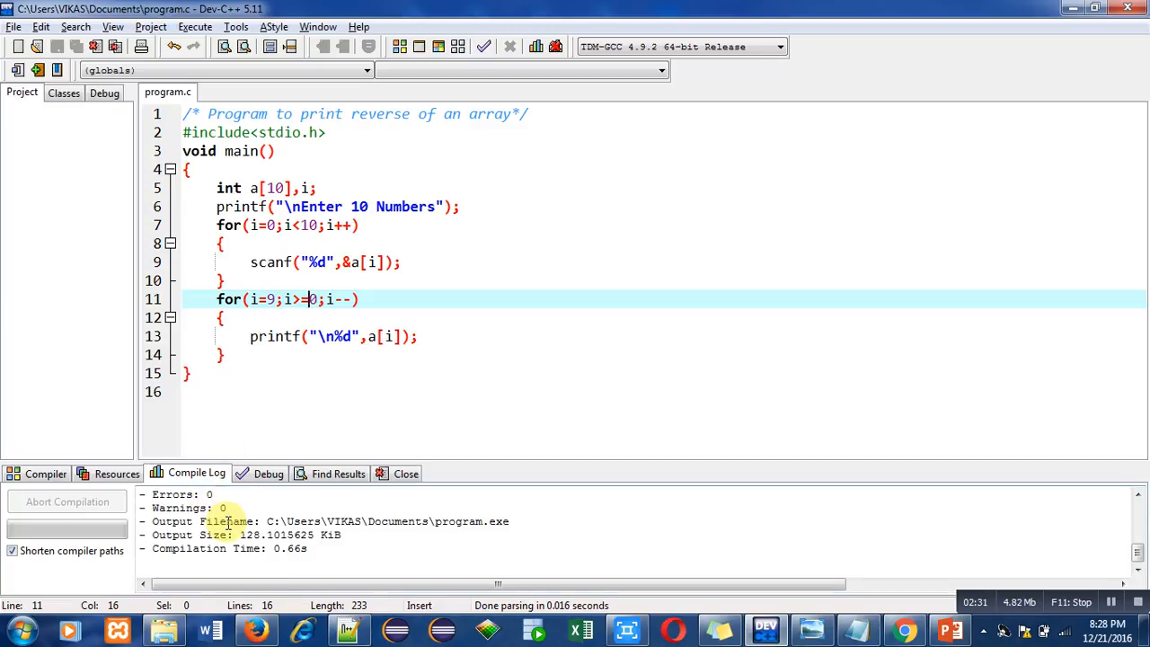
pyautogui.click(194, 26)
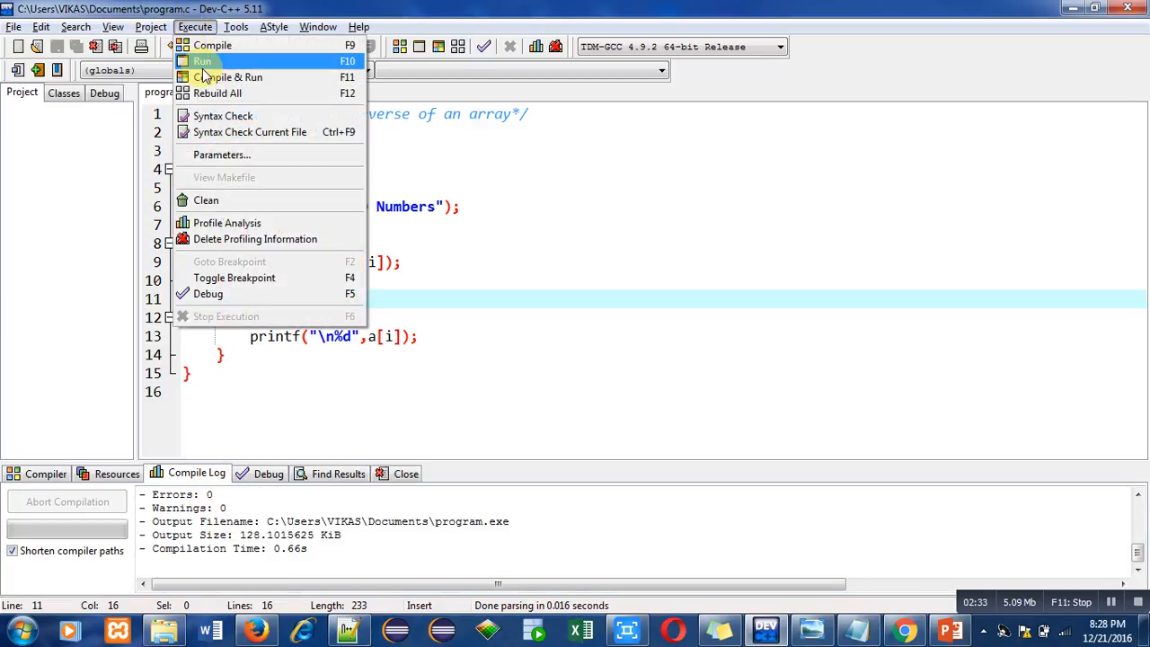
pyautogui.click(202, 60)
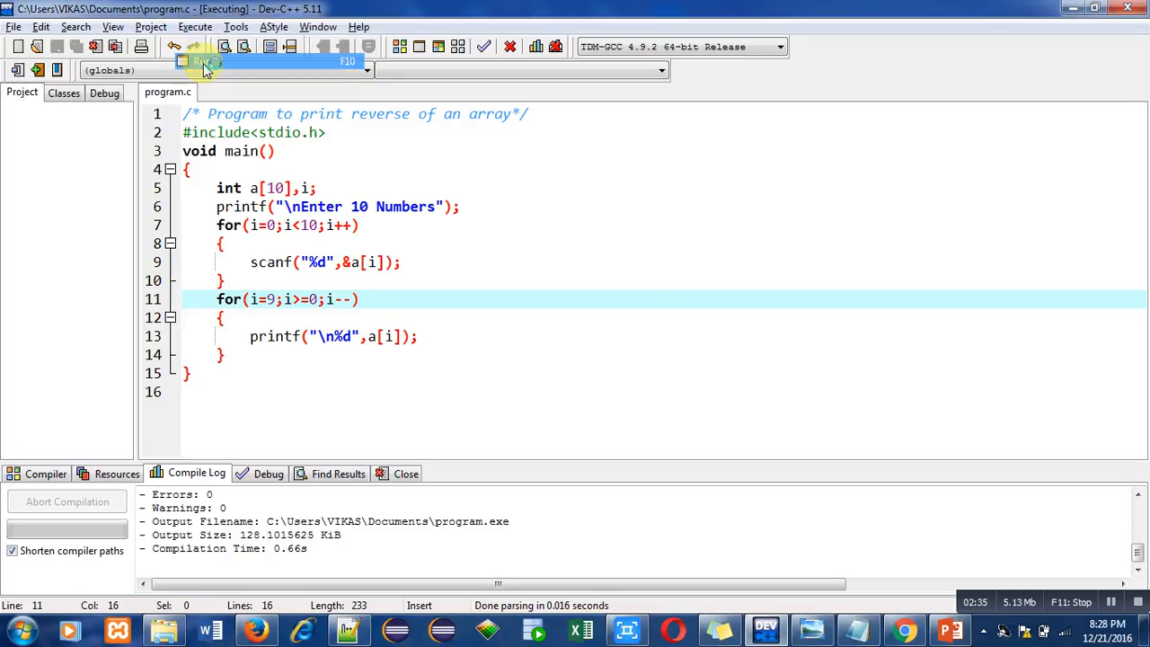
pyautogui.click(205, 61)
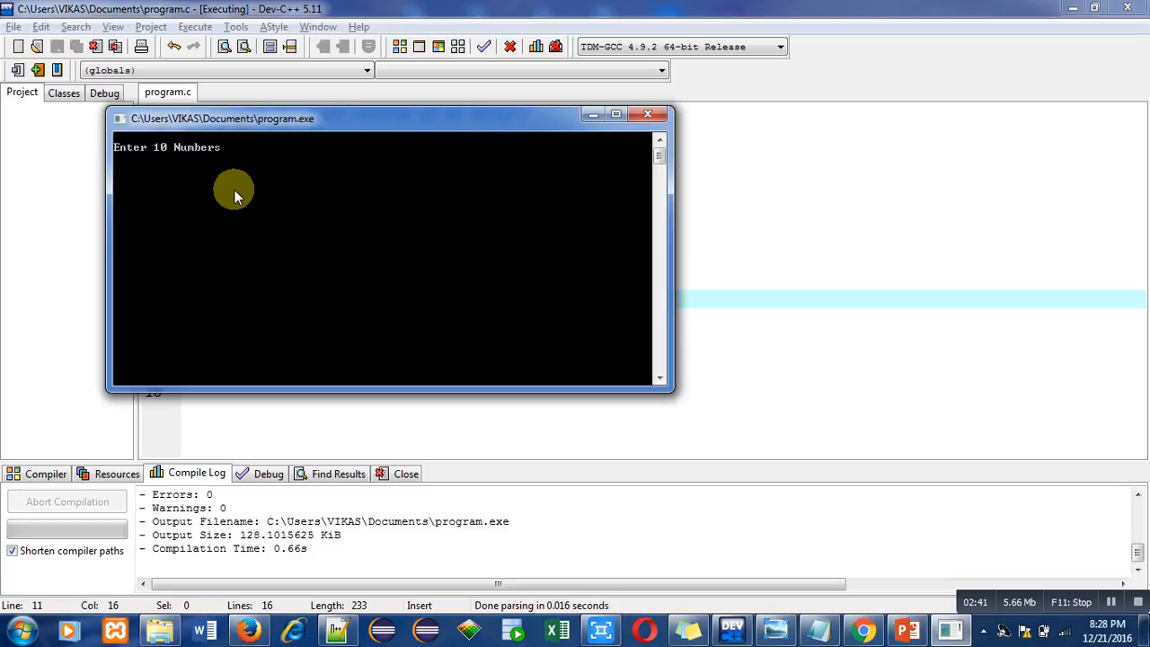
# - Enter the numbers 1 through 10 and read them printed back from 10 to 1
pyautogui.write('1')
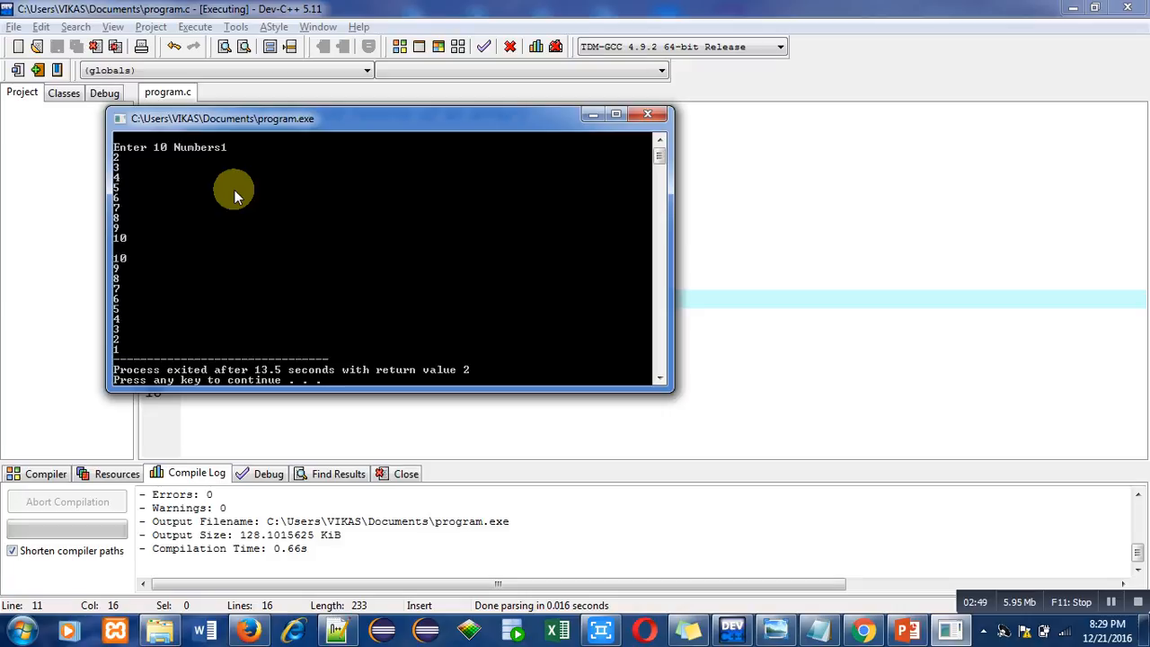
pyautogui.moveTo(137, 265)
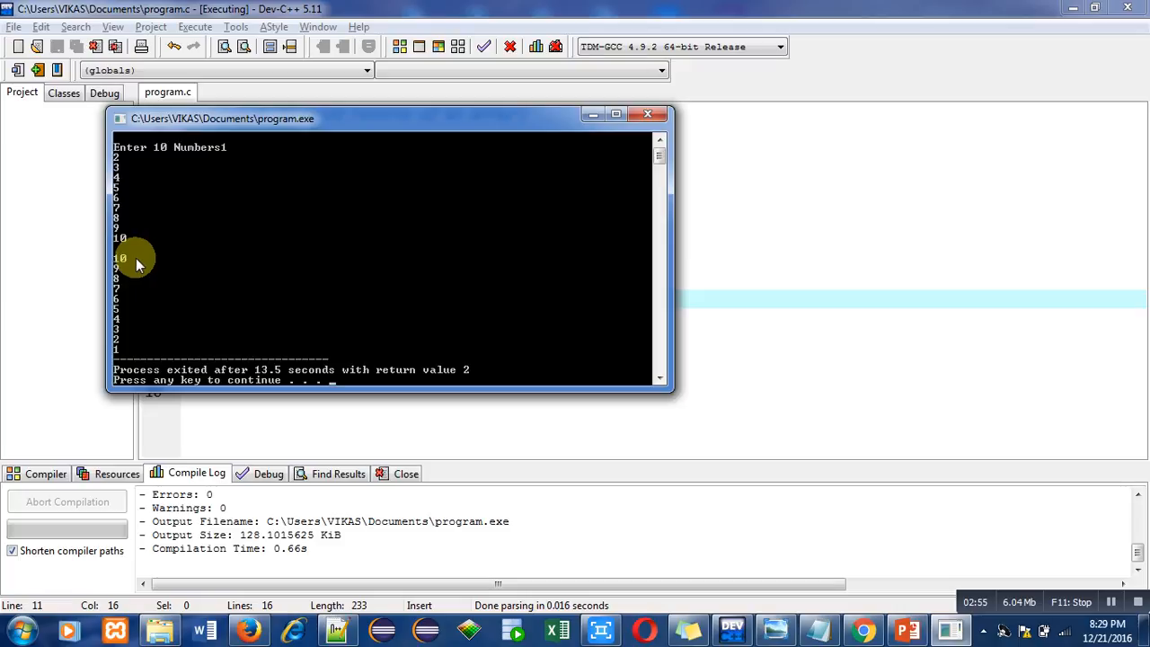
pyautogui.moveTo(130, 283)
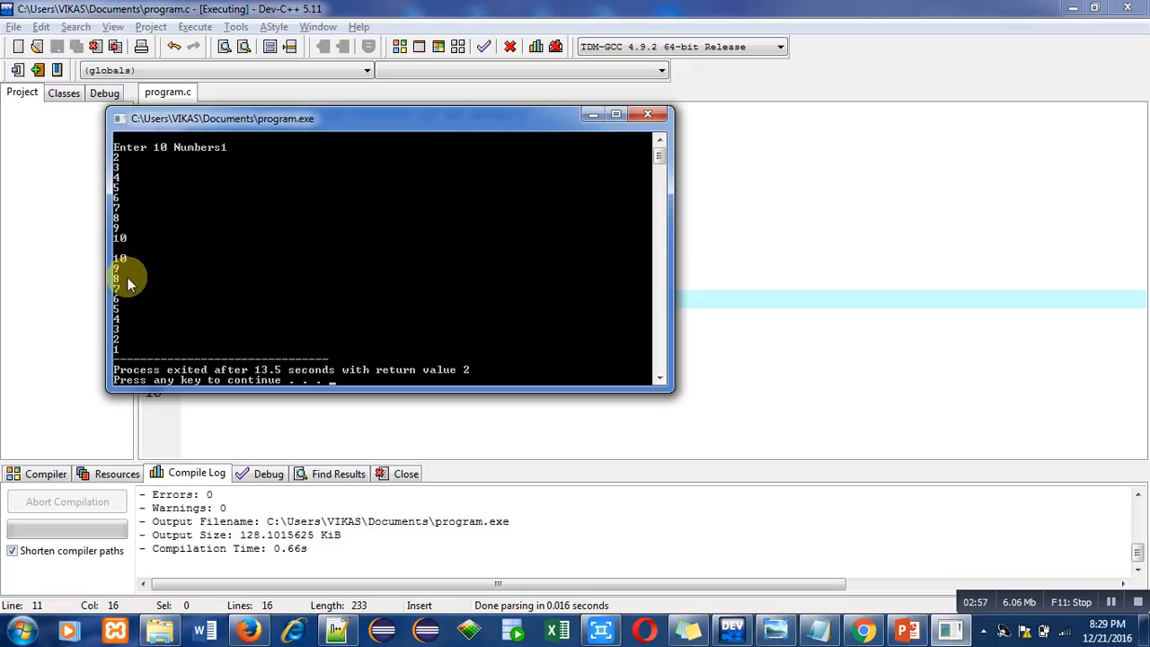
pyautogui.moveTo(135, 341)
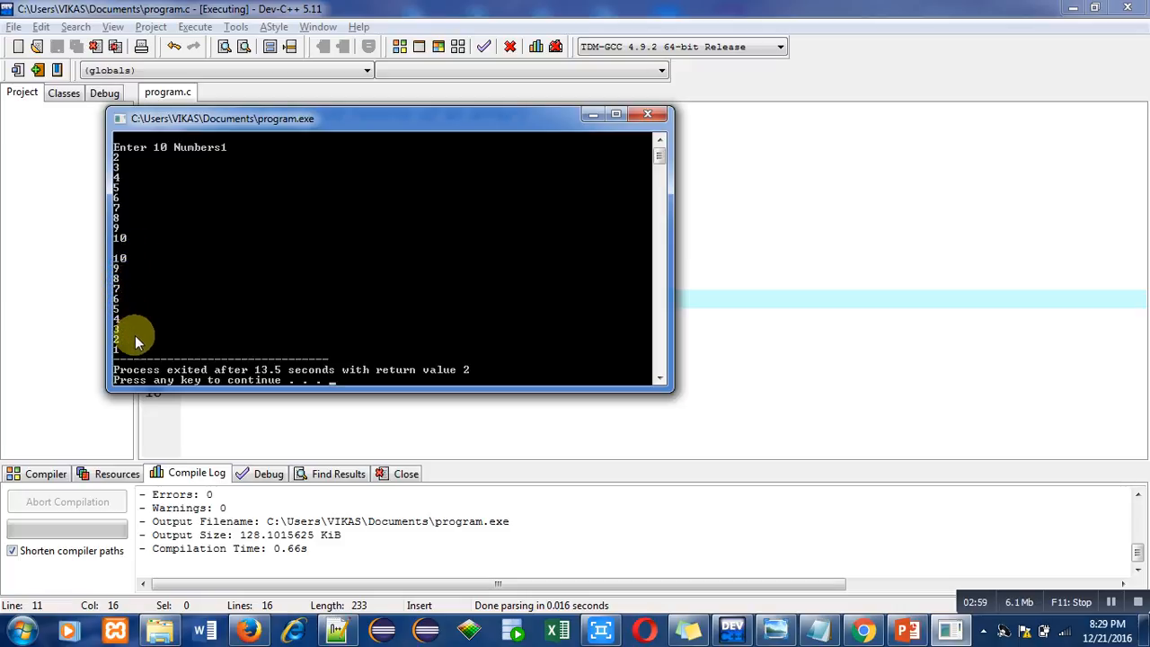
pyautogui.moveTo(174, 330)
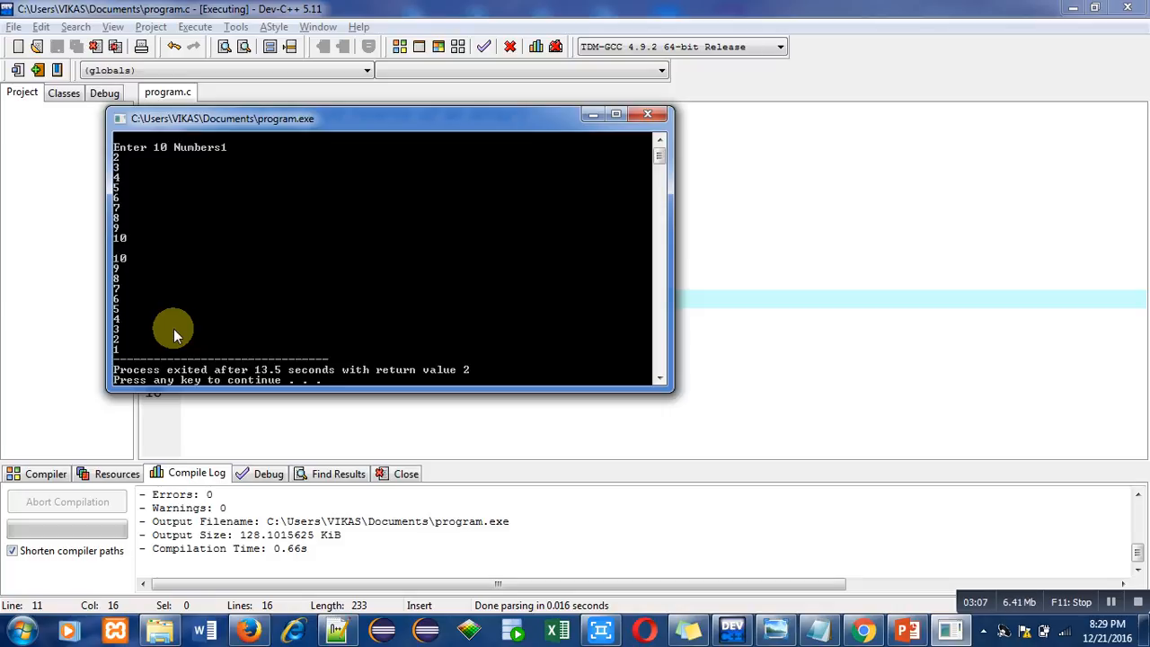
pyautogui.moveTo(338, 310)
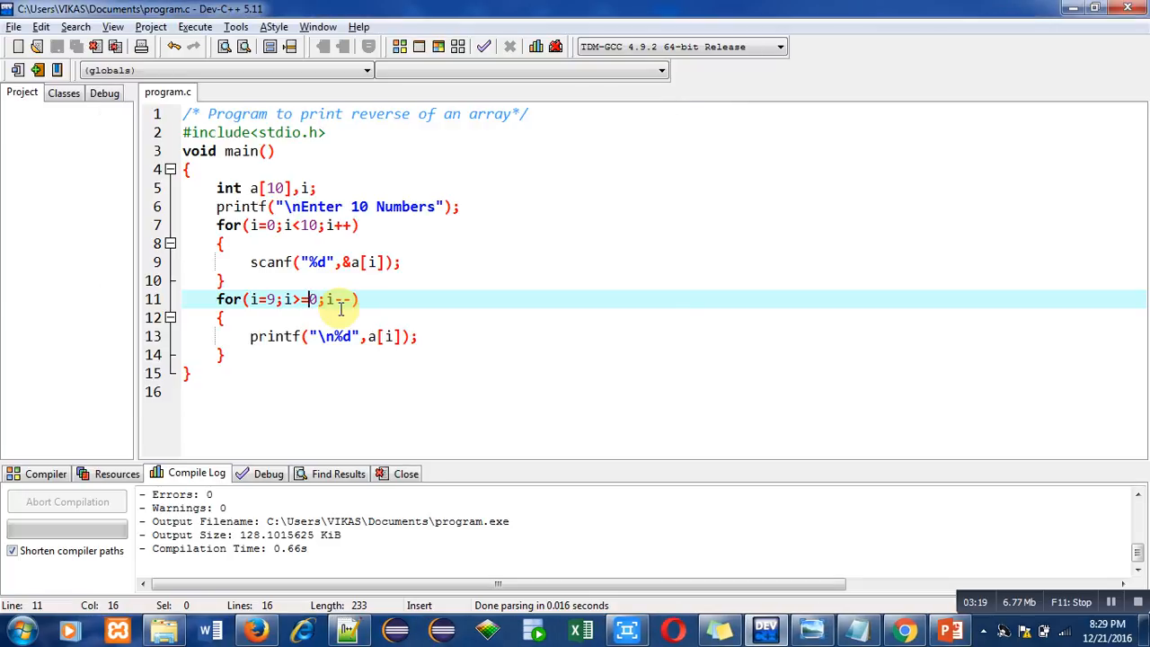
pyautogui.moveTo(375, 363)
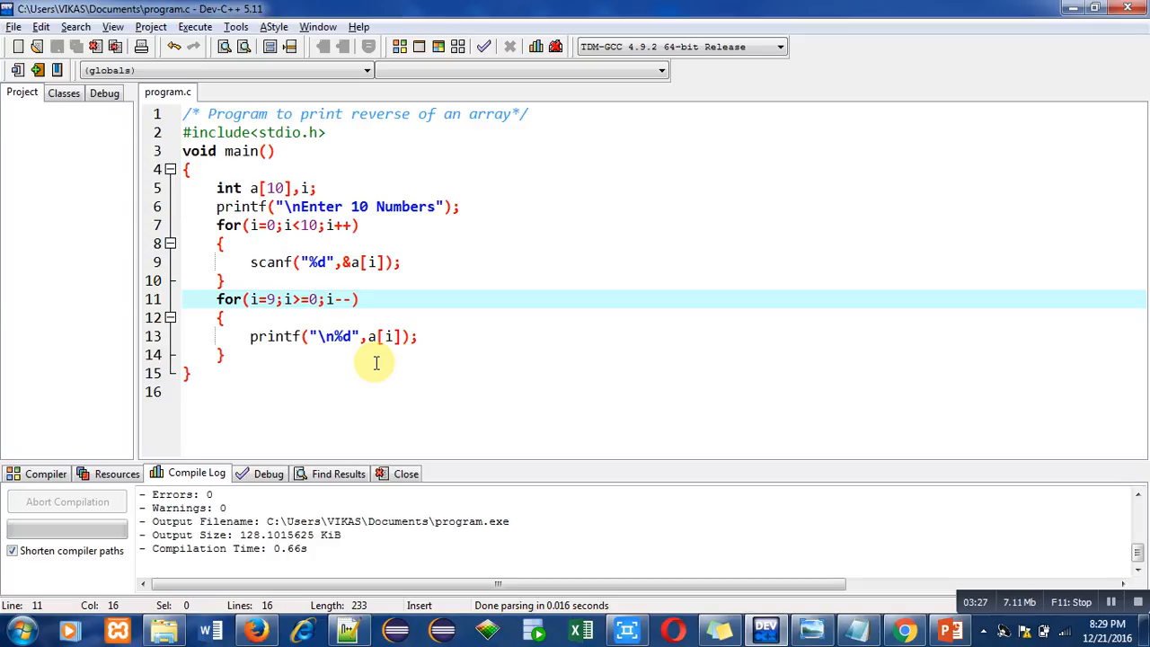
pyautogui.moveTo(768, 562)
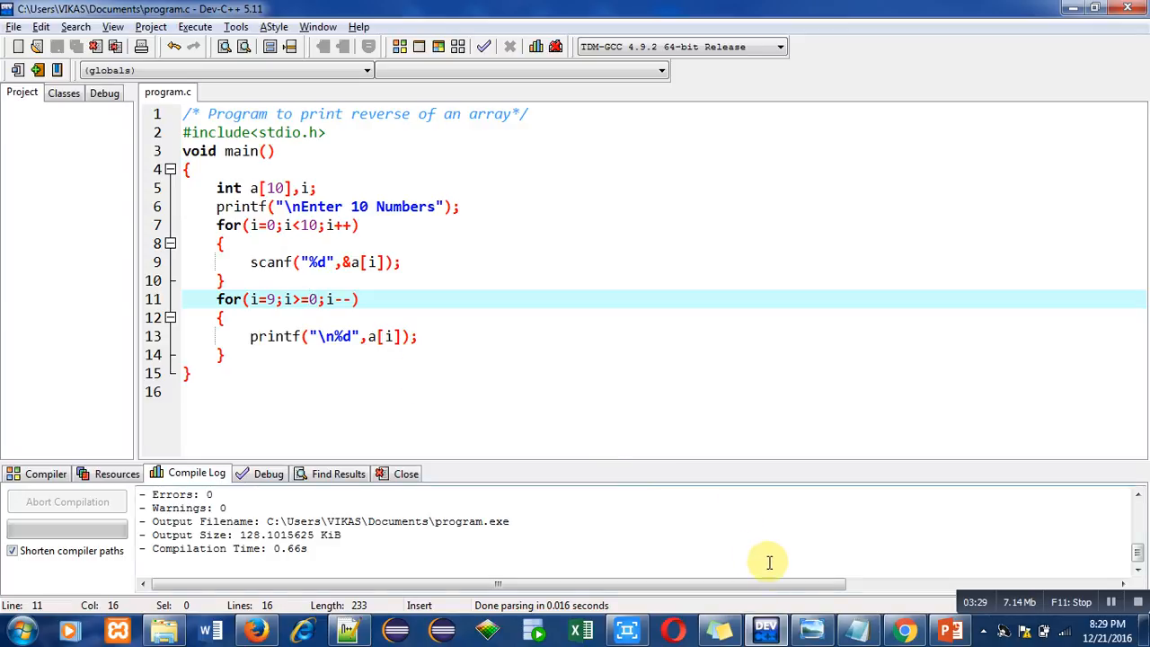
# - Show info.png with the tutor's contact details, website and book list
pyautogui.click(808, 629)
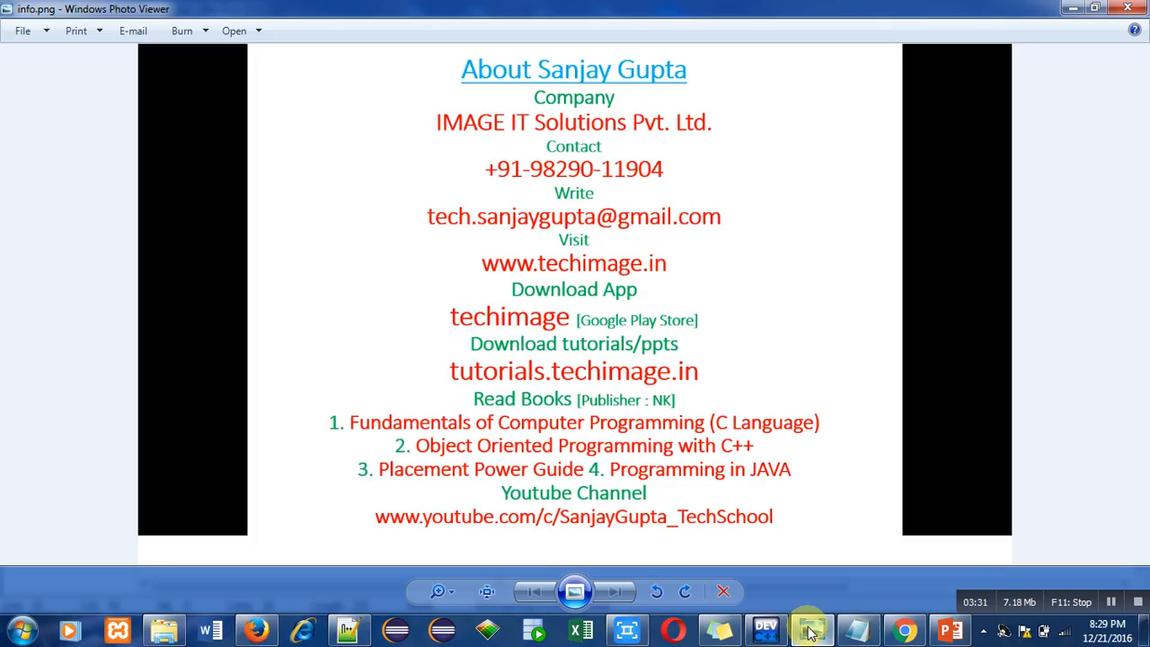
pyautogui.moveTo(779, 394)
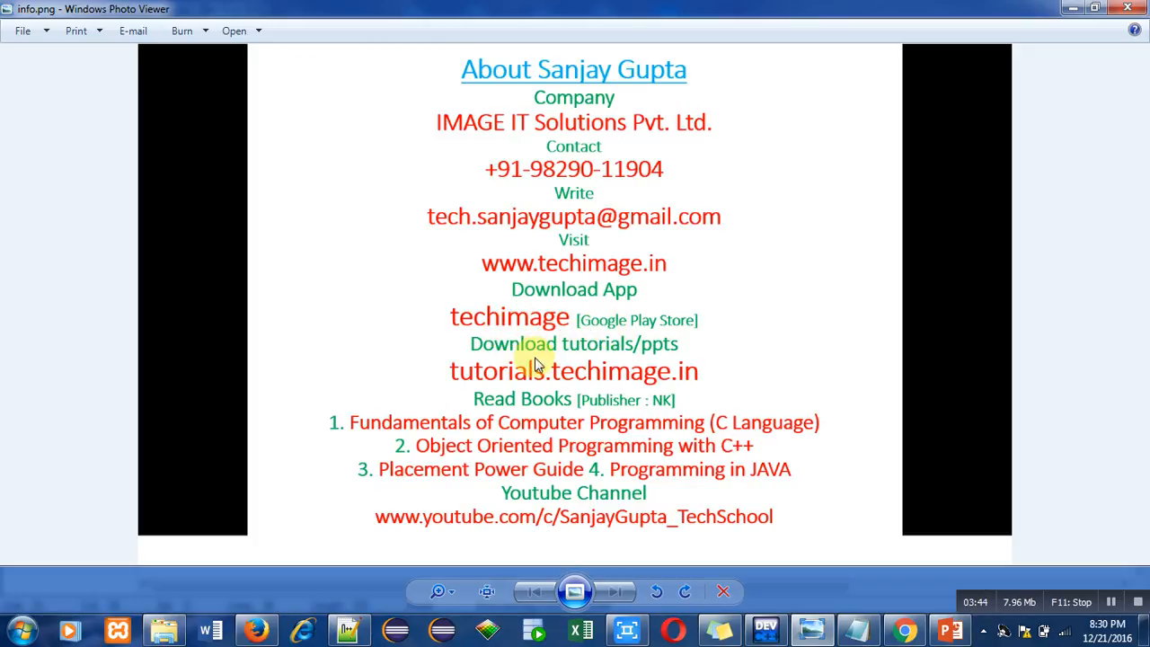
pyautogui.moveTo(582, 388)
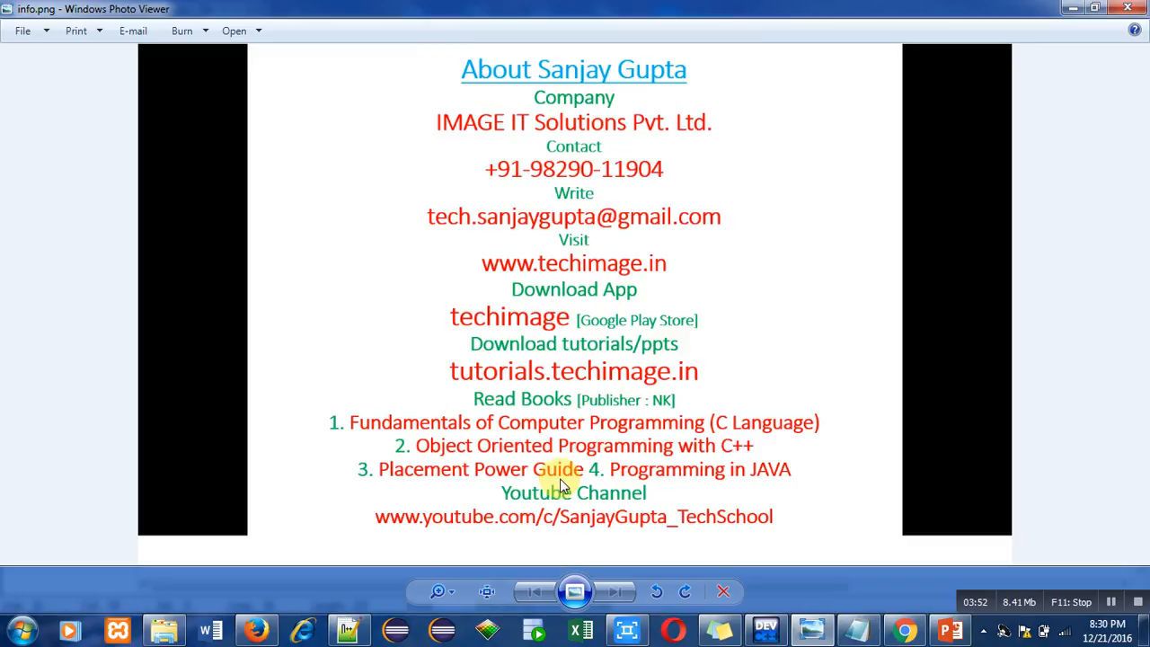
pyautogui.moveTo(635, 539)
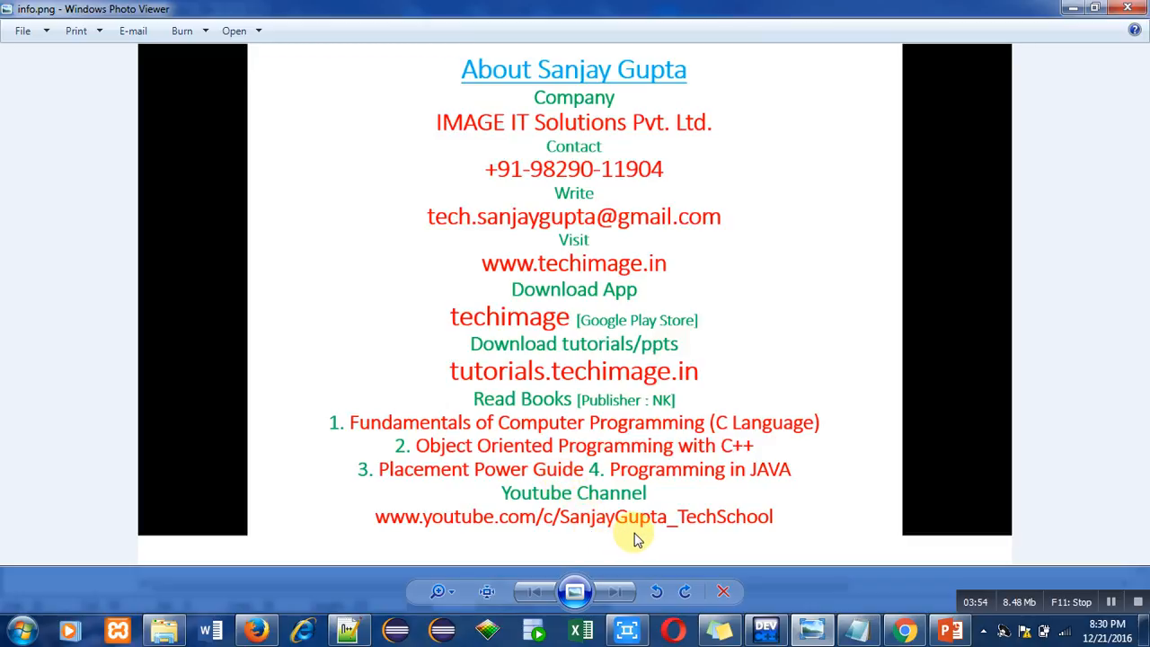
pyautogui.moveTo(735, 546)
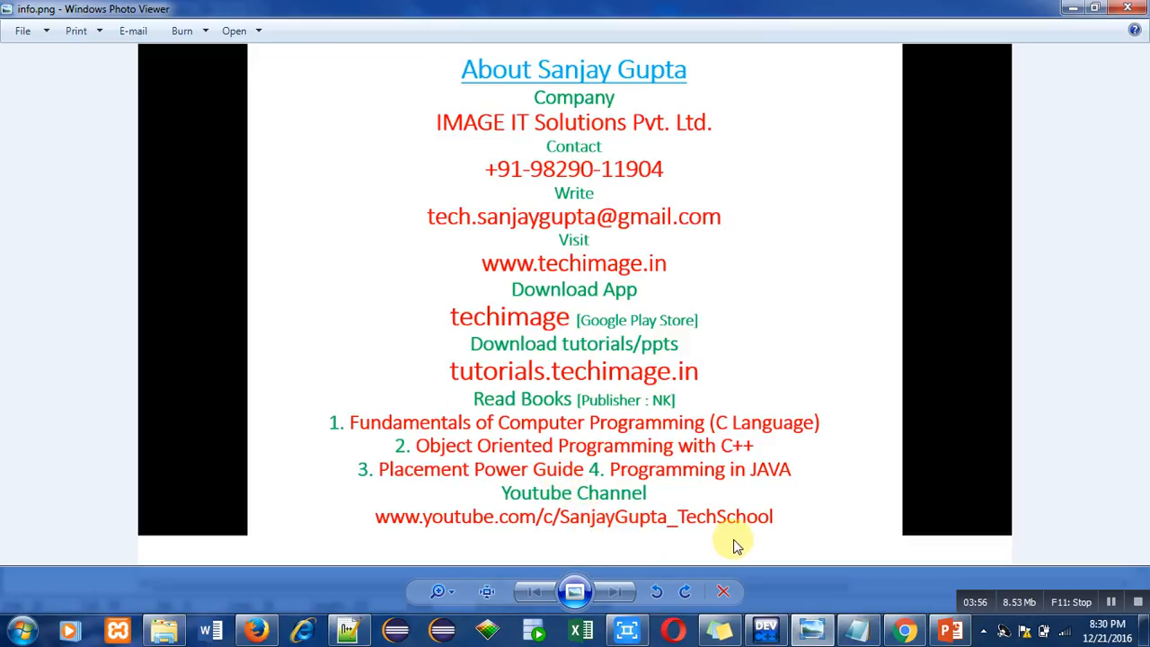